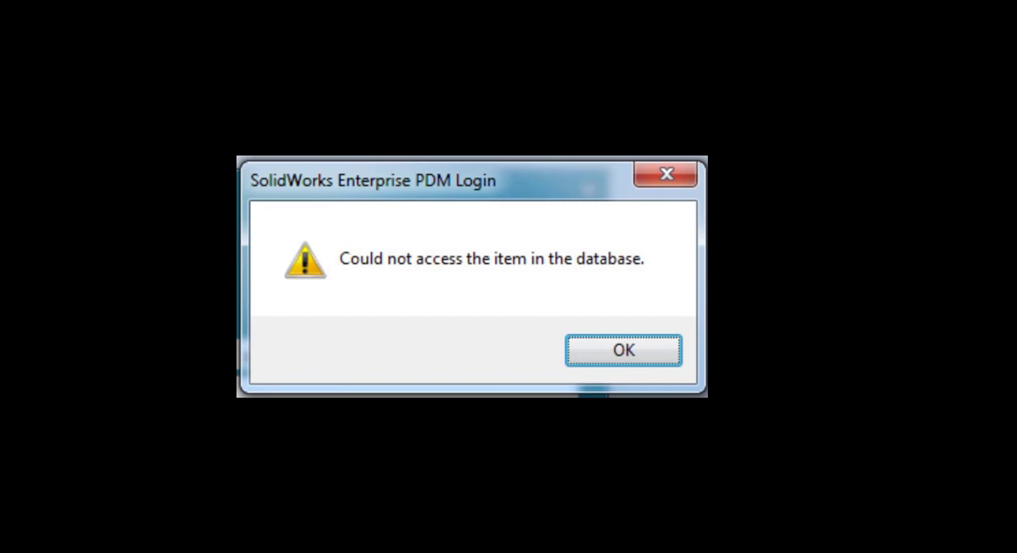
Step: View the saved database access error screenshot, then search Start for Computer Management
{"action": "left_click", "coordinate": [624, 349]}
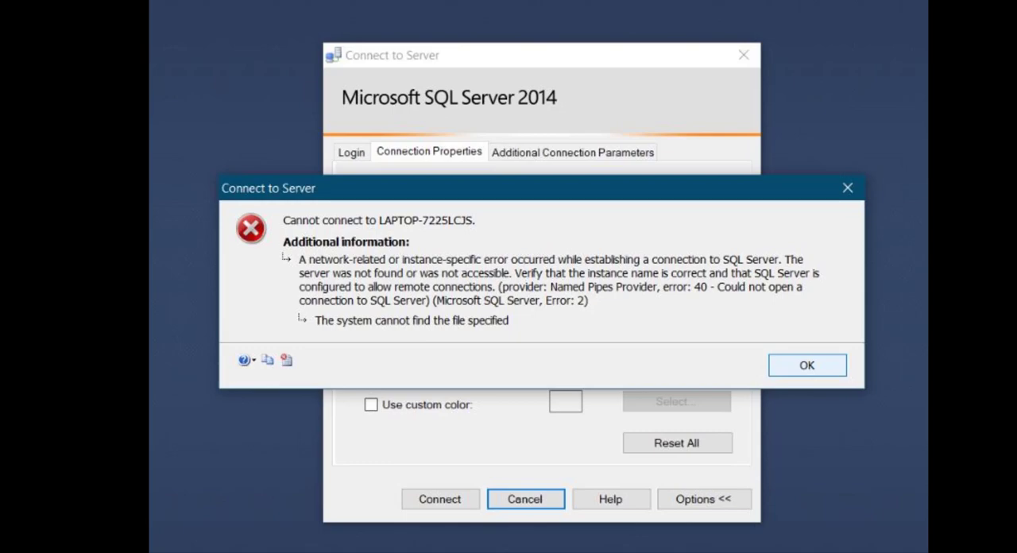
{"action": "left_click", "coordinate": [806, 365]}
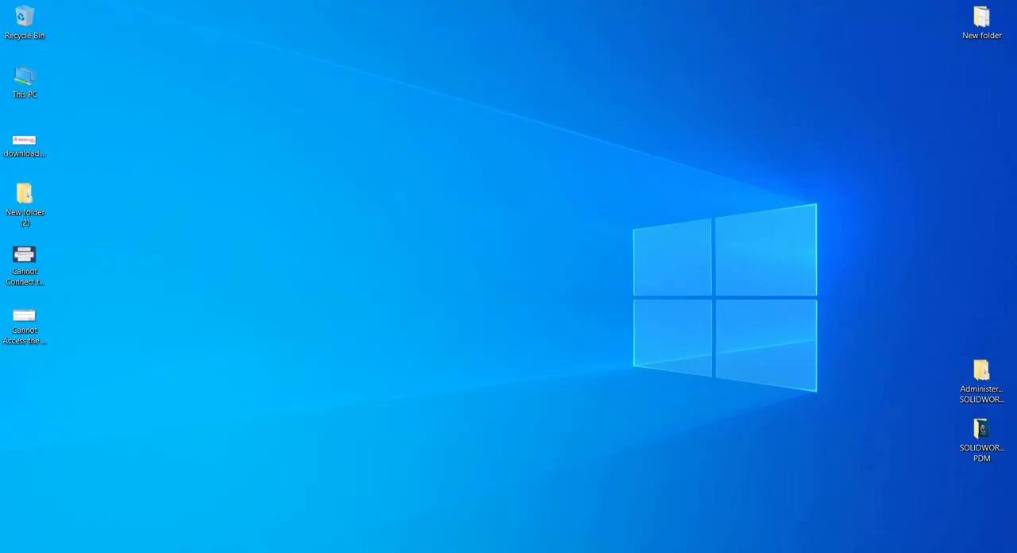
{"action": "double_click", "coordinate": [24, 322]}
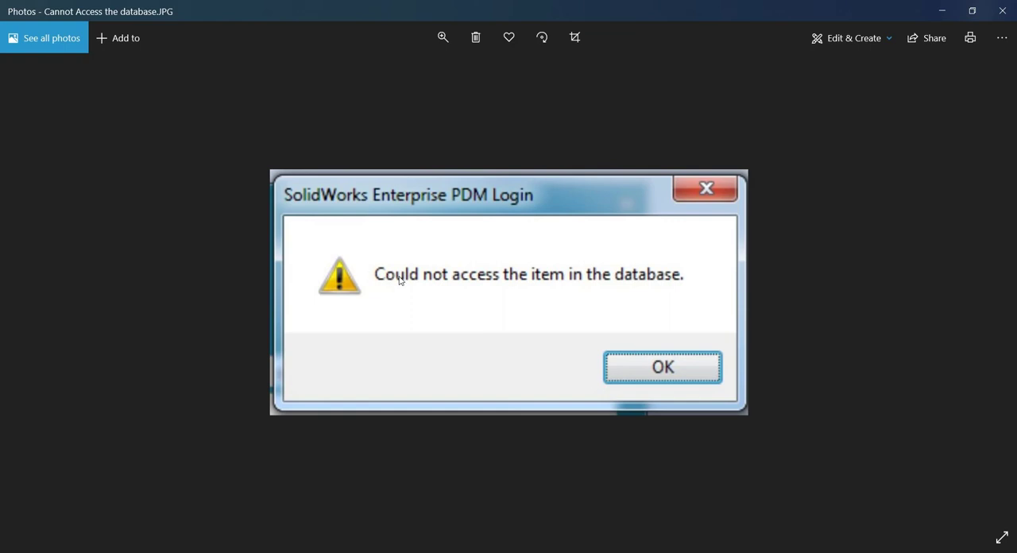
{"action": "mouse_move", "coordinate": [578, 290]}
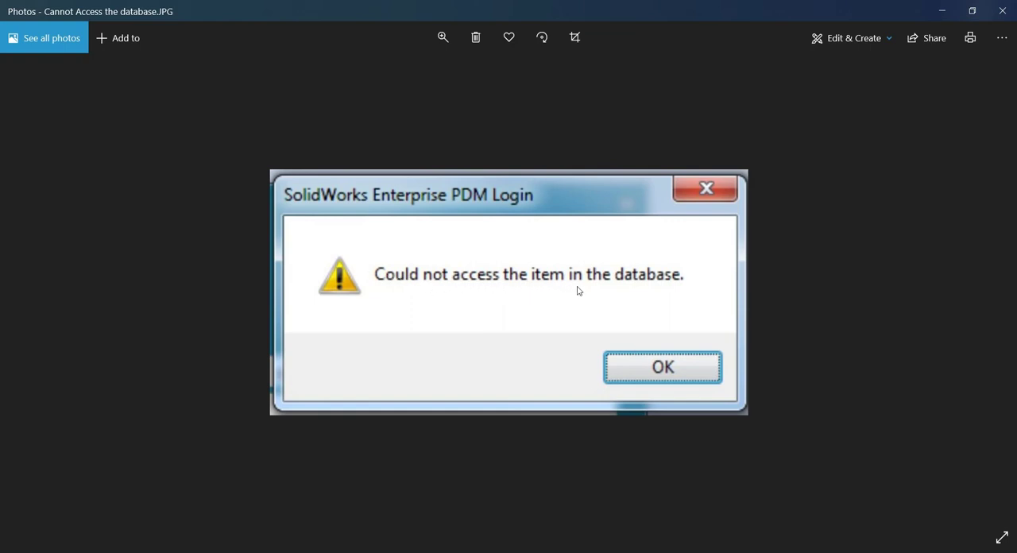
{"action": "mouse_move", "coordinate": [858, 288]}
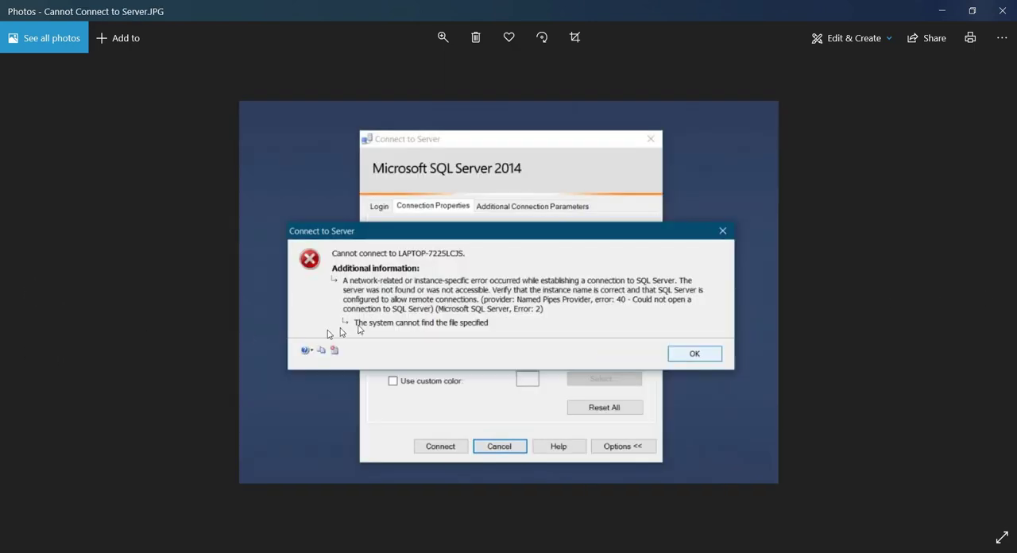
{"action": "mouse_move", "coordinate": [347, 268]}
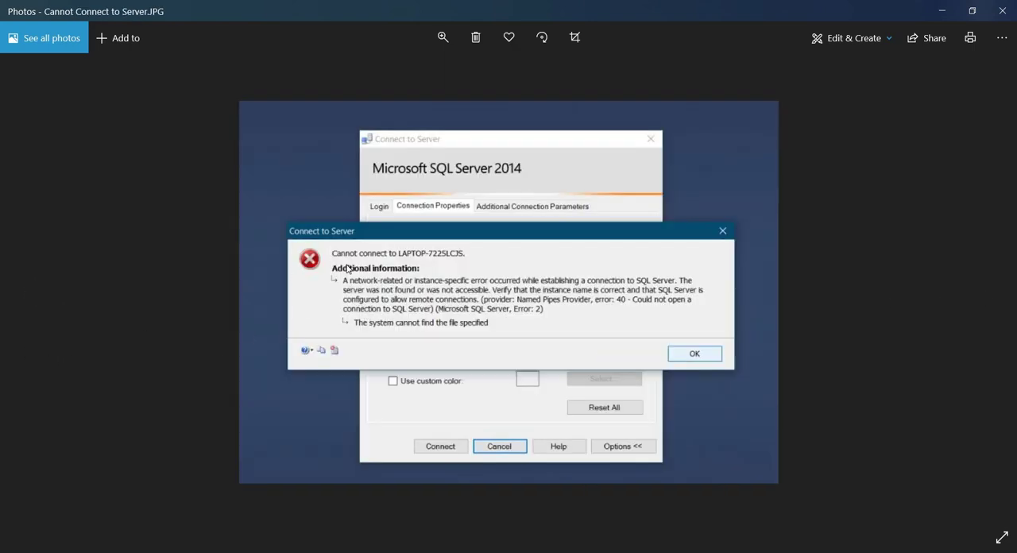
{"action": "mouse_move", "coordinate": [543, 309]}
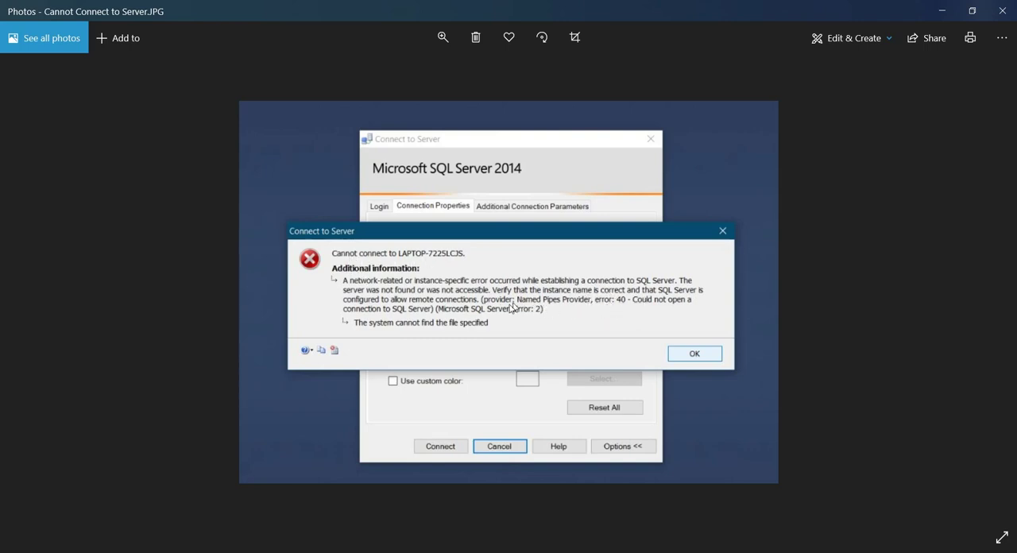
{"action": "mouse_move", "coordinate": [515, 315]}
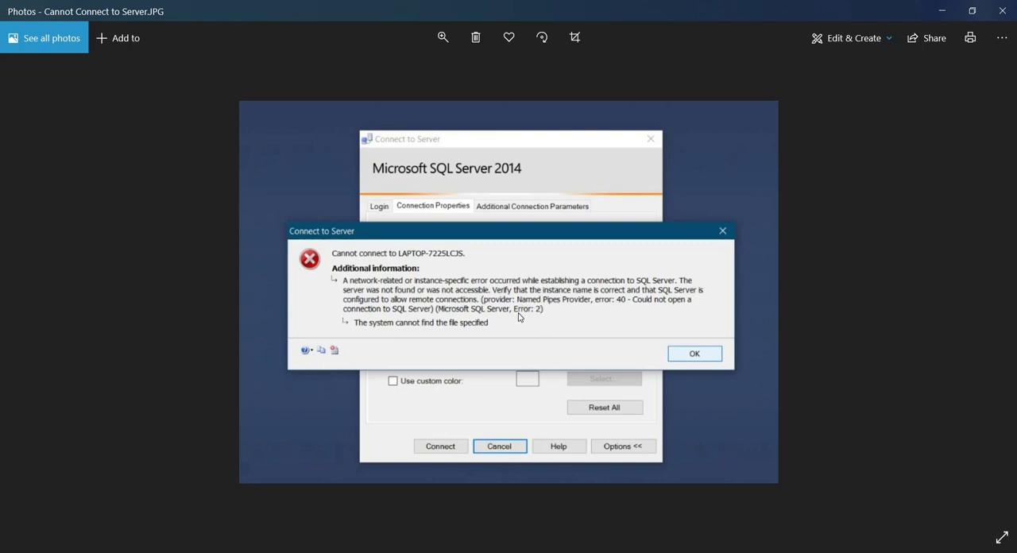
{"action": "mouse_move", "coordinate": [960, 93]}
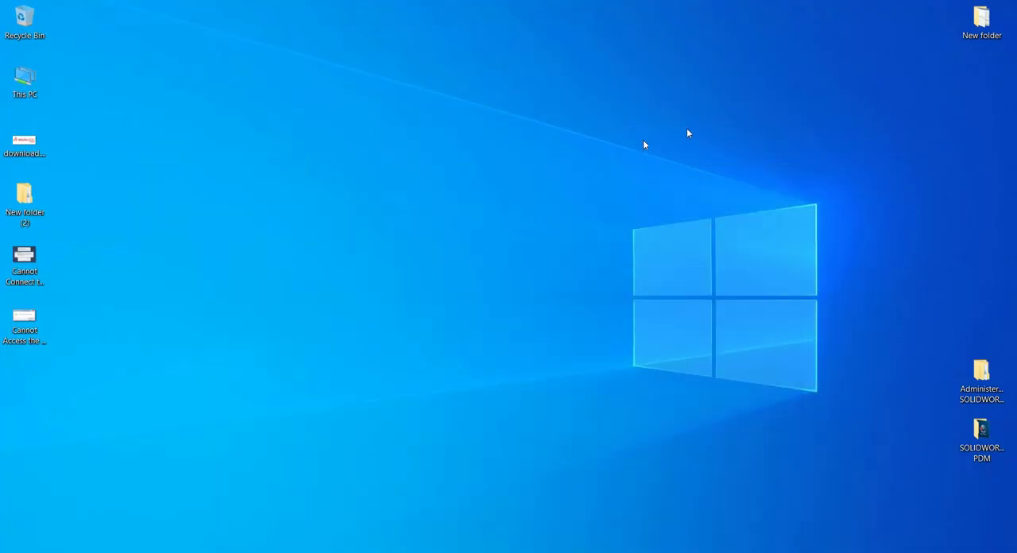
{"action": "mouse_move", "coordinate": [116, 437]}
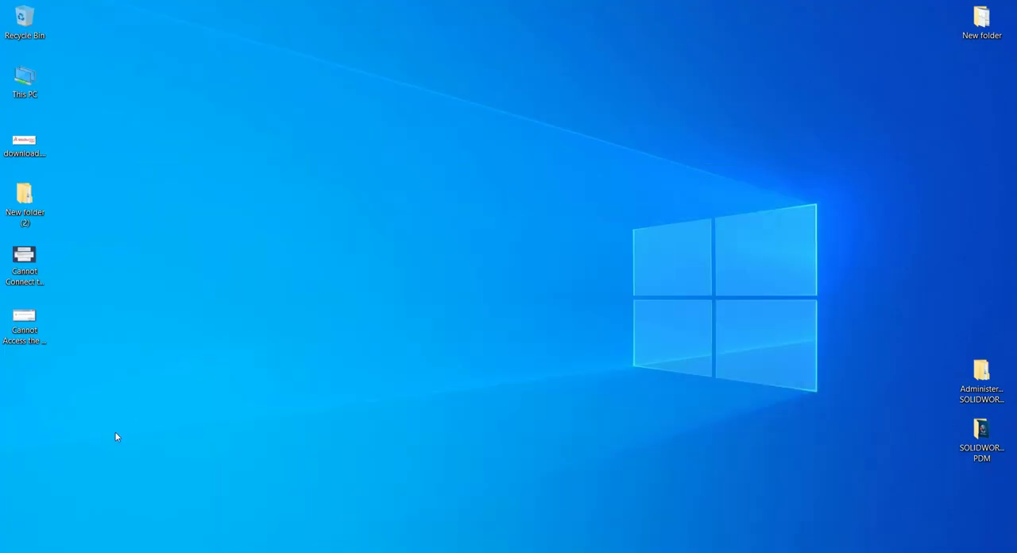
{"action": "mouse_move", "coordinate": [112, 440]}
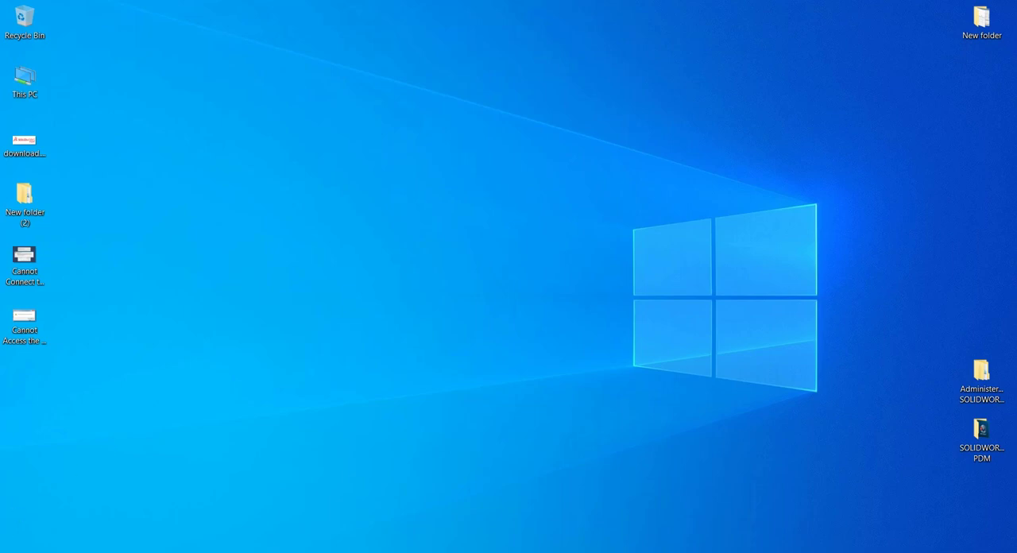
{"action": "left_click", "coordinate": [32, 540]}
{"action": "type", "text": "Compute"}
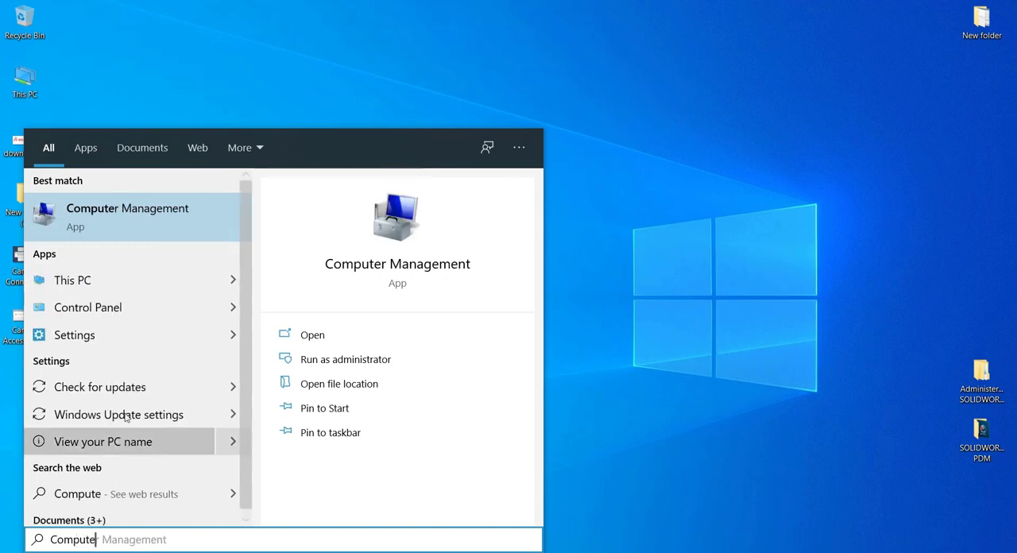
Step: Launch Computer Management and go to SQL Server Configuration Manager > SQL Server Services
{"action": "key", "text": "Escape"}
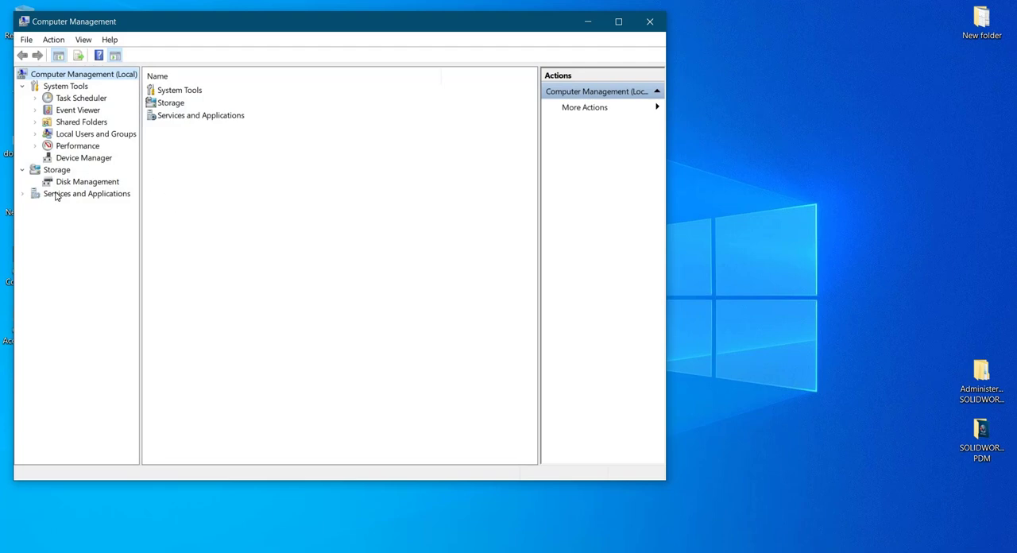
{"action": "mouse_move", "coordinate": [51, 167]}
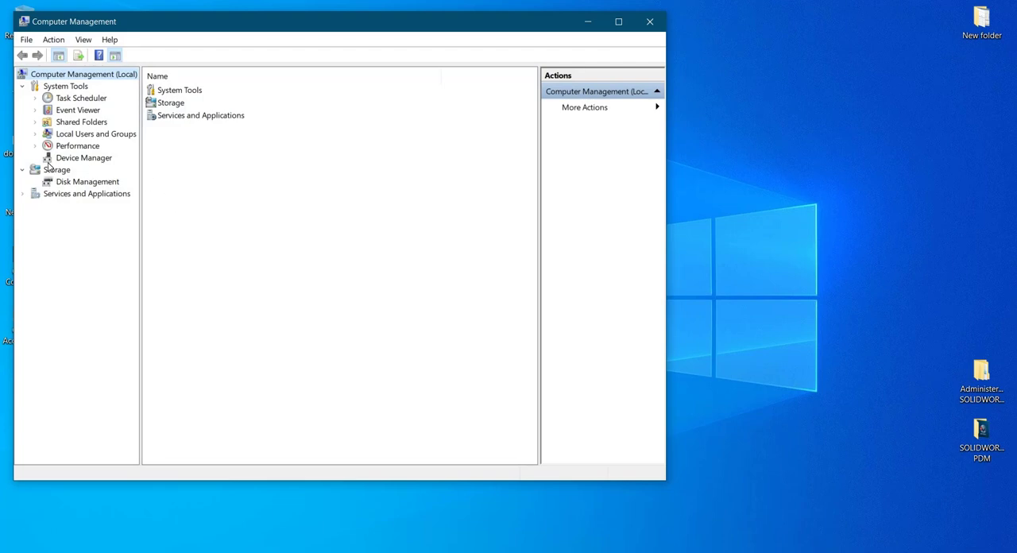
{"action": "left_click", "coordinate": [23, 193]}
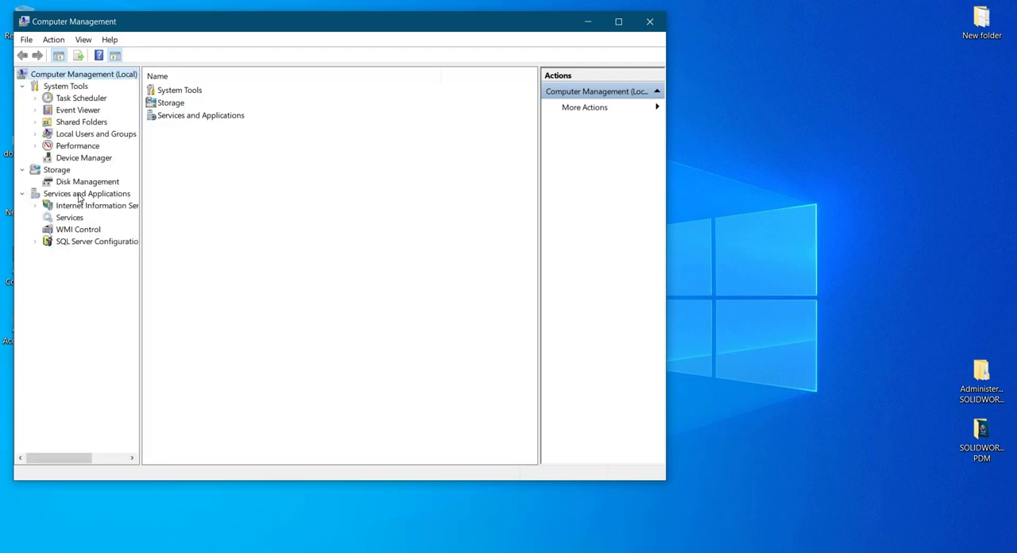
{"action": "left_click", "coordinate": [86, 193]}
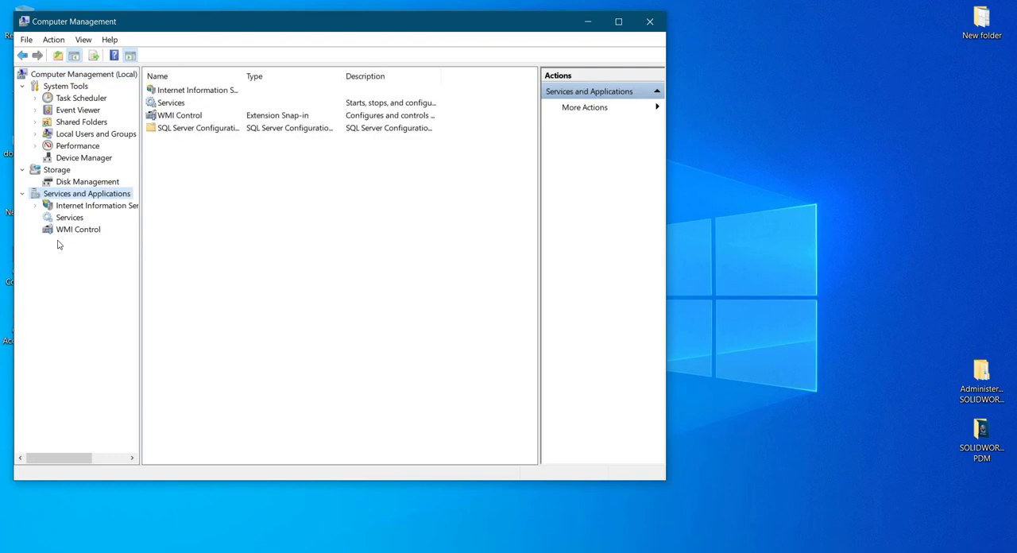
{"action": "left_click", "coordinate": [97, 241]}
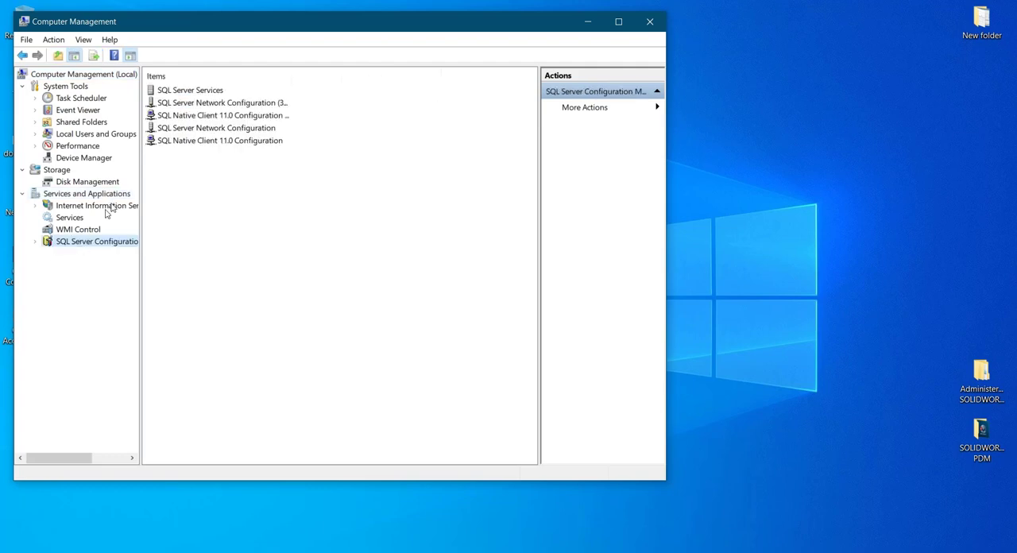
{"action": "mouse_move", "coordinate": [169, 144]}
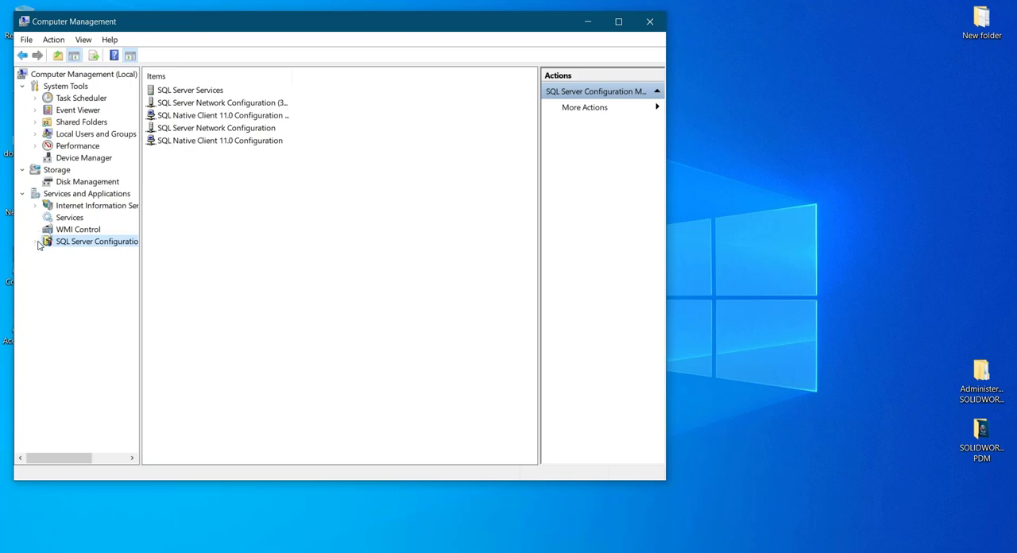
{"action": "left_click", "coordinate": [36, 240]}
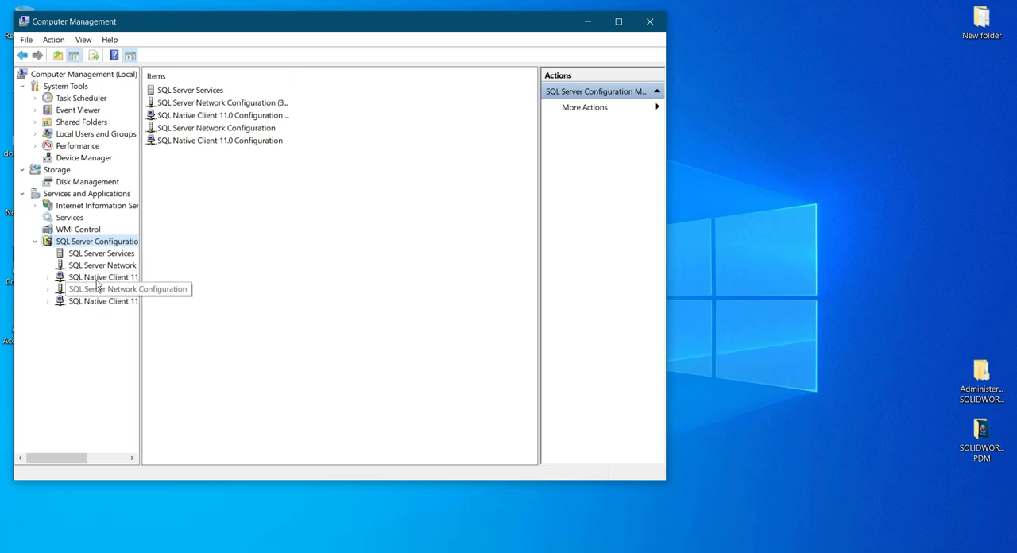
{"action": "left_click", "coordinate": [101, 253]}
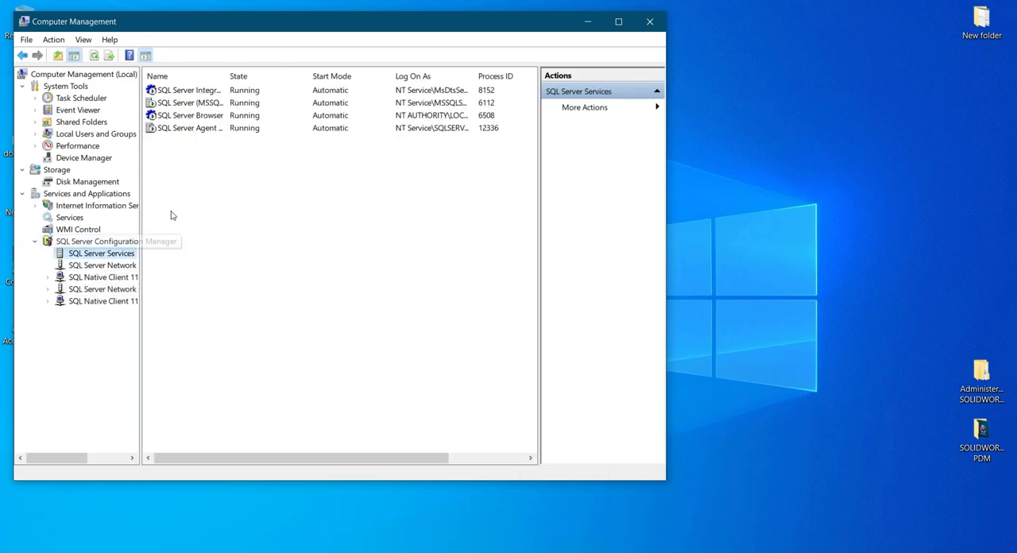
Step: Stop and start SQL Server Agent, then close Computer Management and refresh the desktop
{"action": "right_click", "coordinate": [187, 128]}
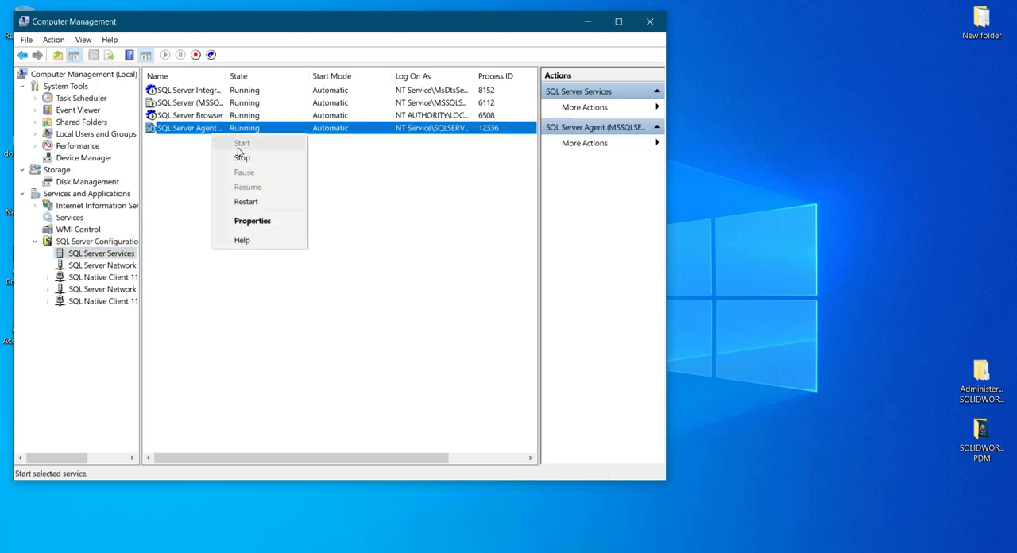
{"action": "mouse_move", "coordinate": [250, 150]}
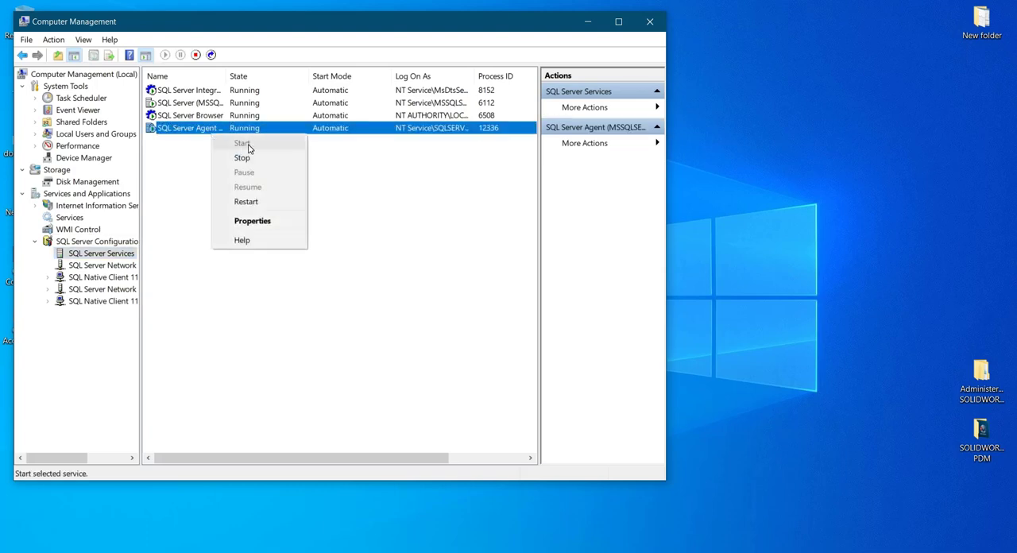
{"action": "left_click", "coordinate": [242, 158]}
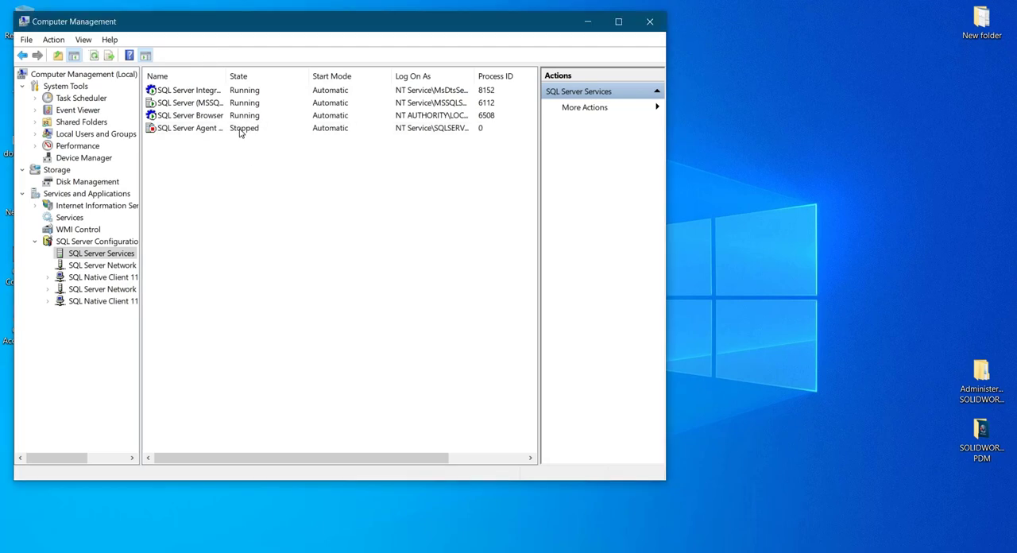
{"action": "right_click", "coordinate": [185, 128]}
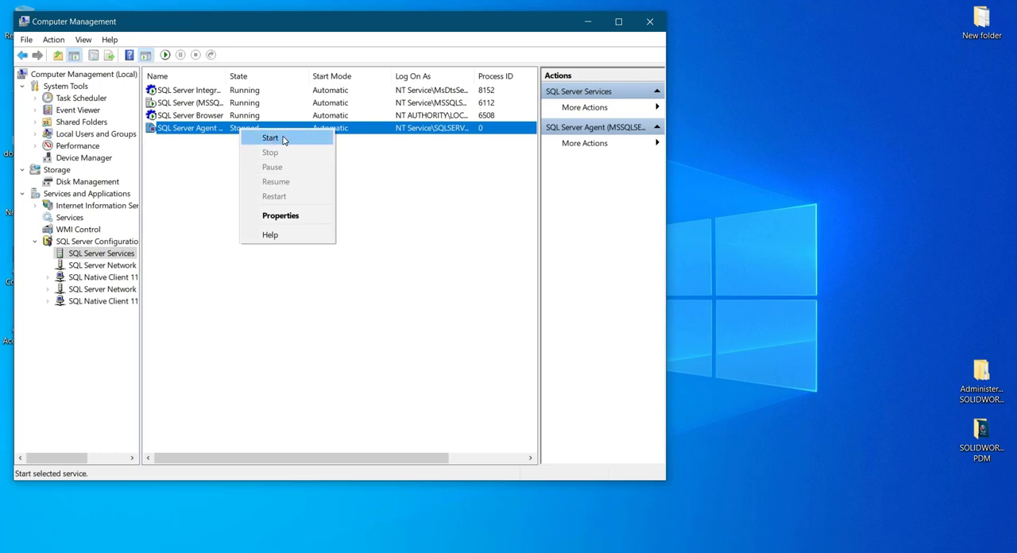
{"action": "left_click", "coordinate": [270, 137]}
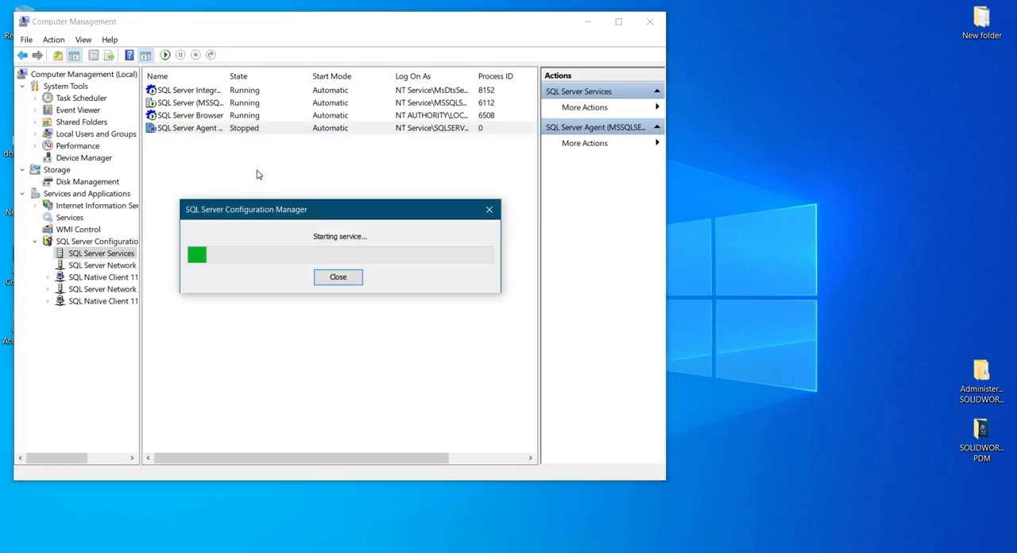
{"action": "left_click", "coordinate": [338, 277]}
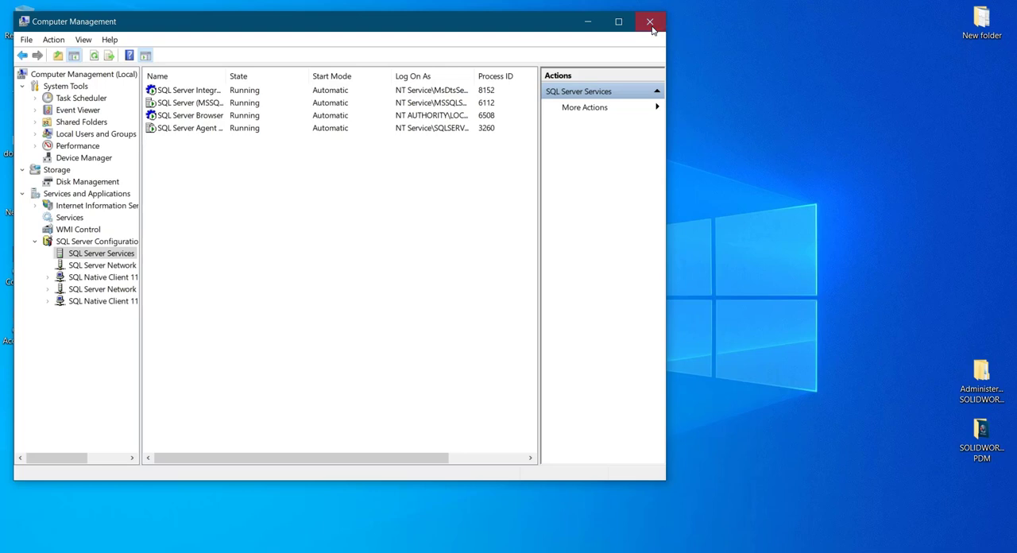
{"action": "left_click", "coordinate": [650, 22]}
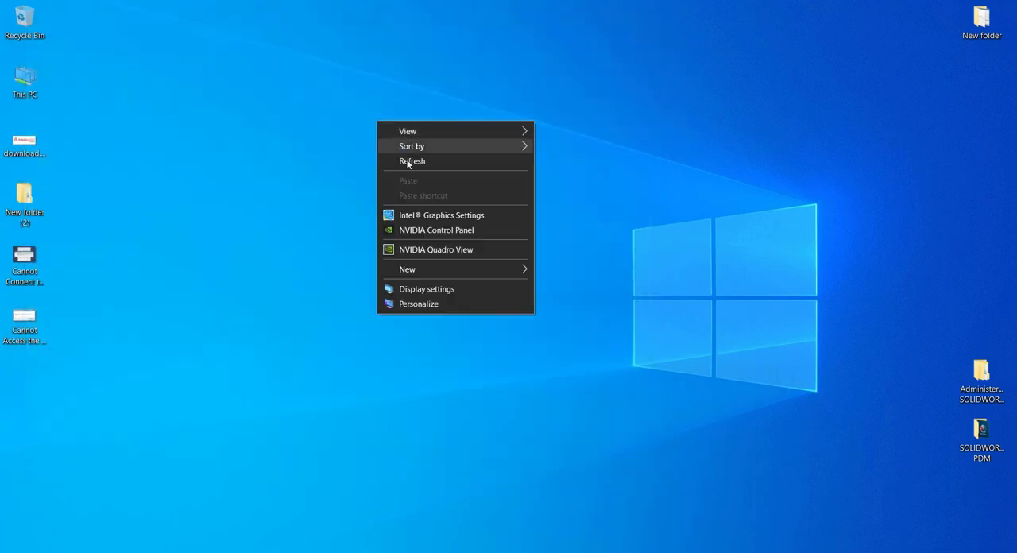
{"action": "left_click", "coordinate": [412, 162]}
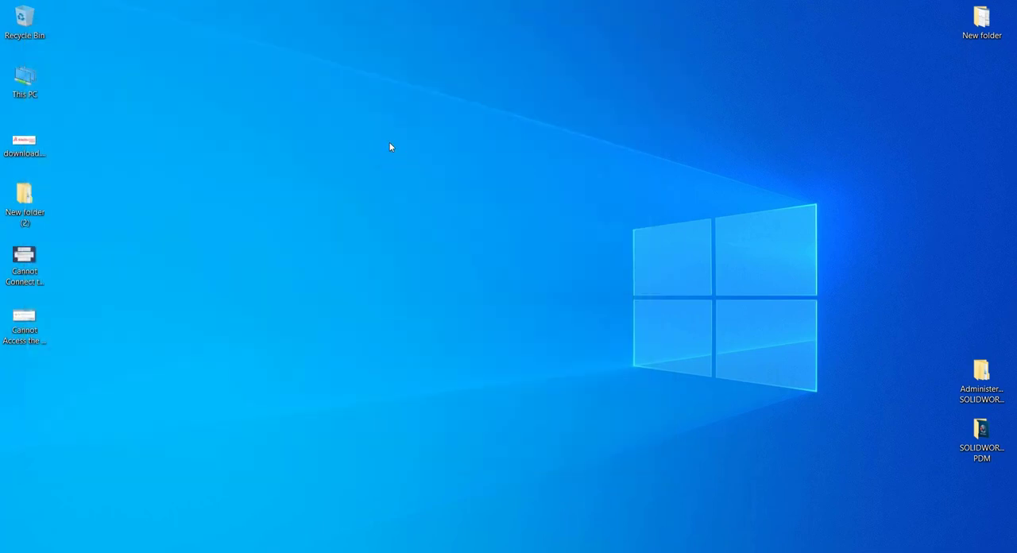